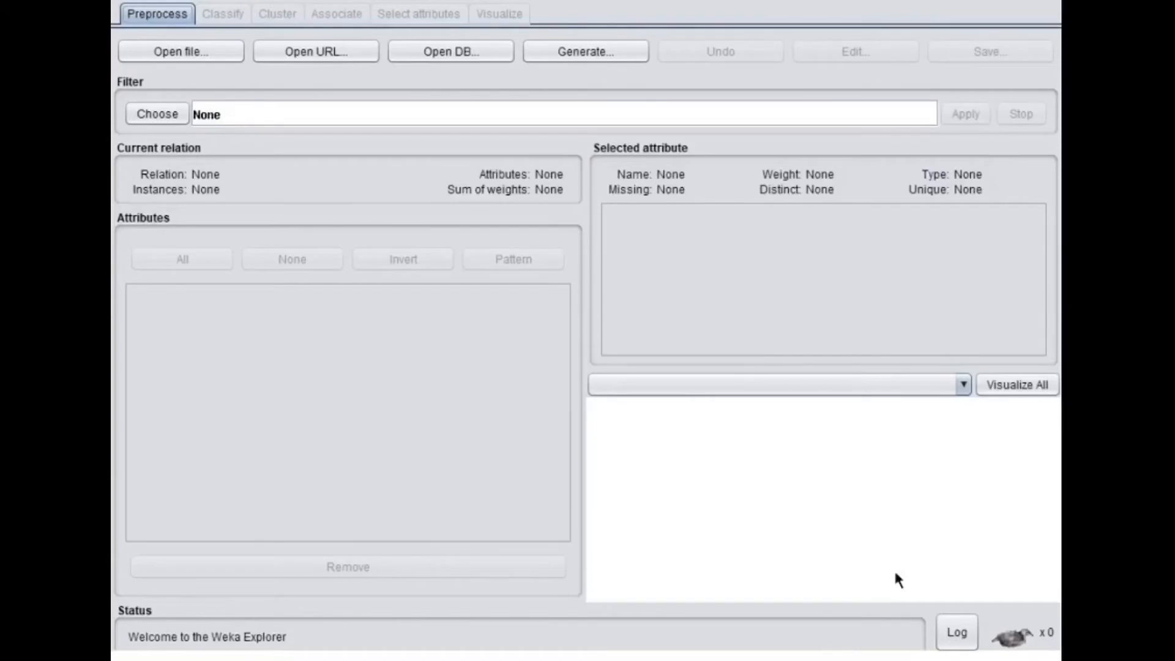
mouse_move(341, 202)
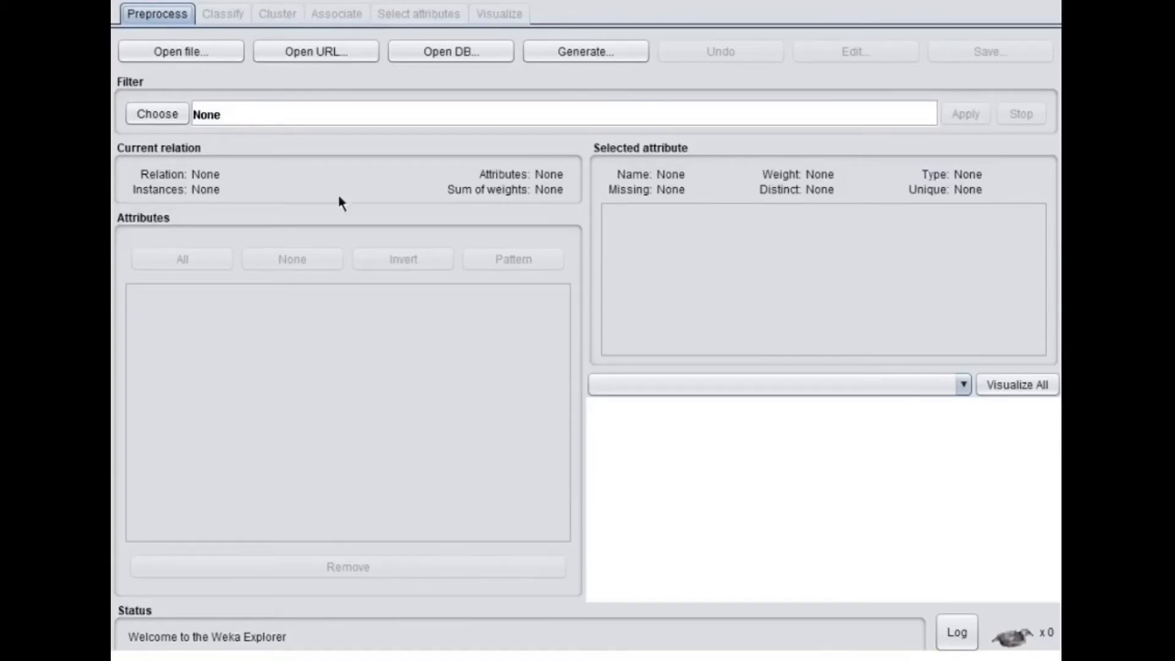
mouse_move(629, 200)
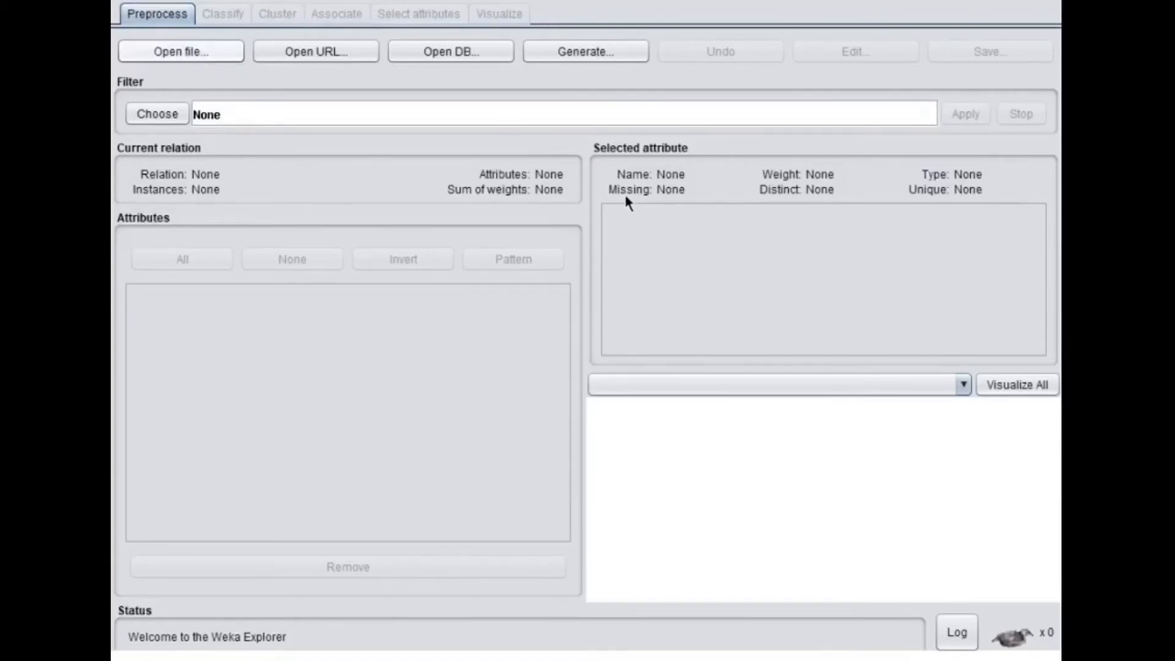
mouse_move(628, 288)
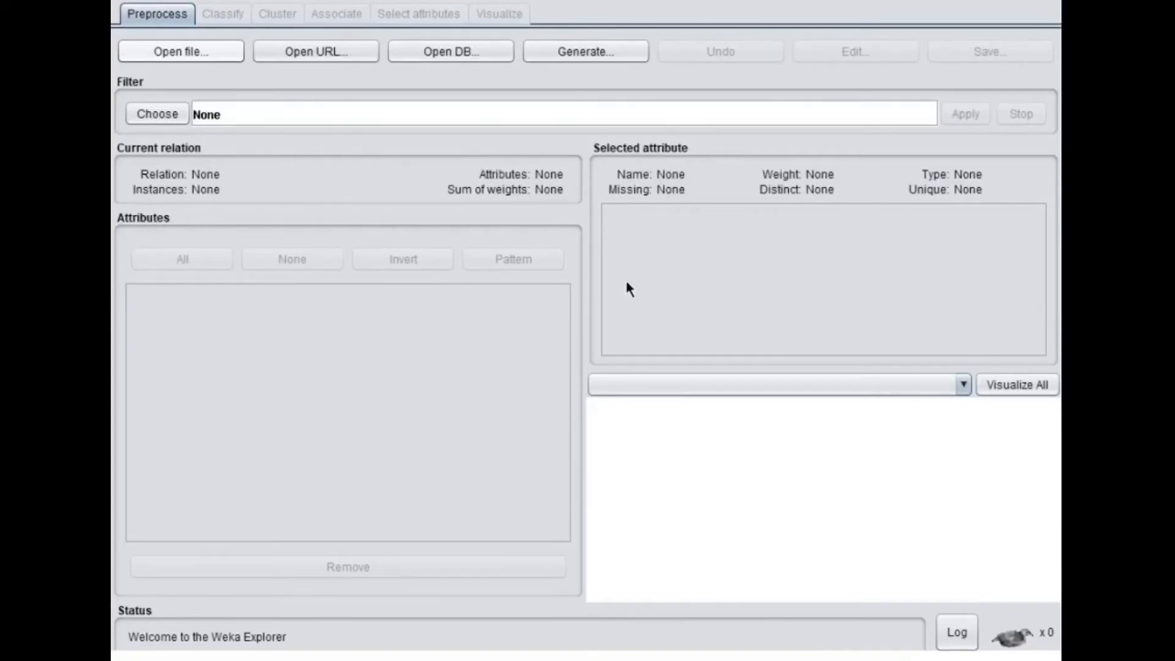
mouse_move(490, 291)
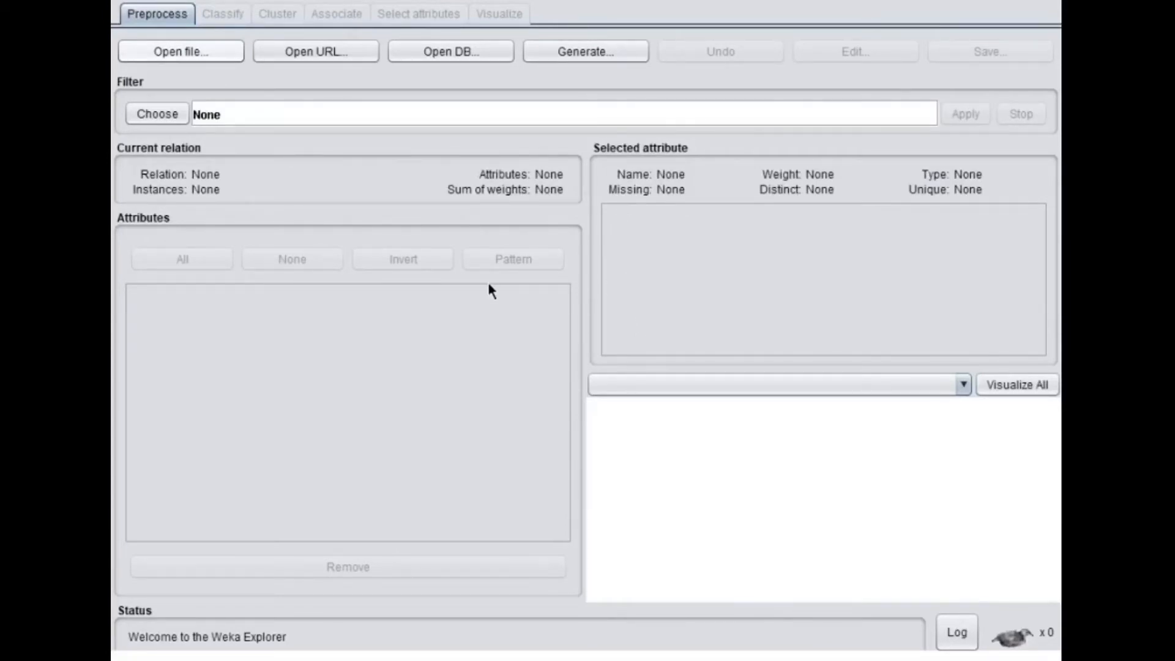
mouse_move(367, 281)
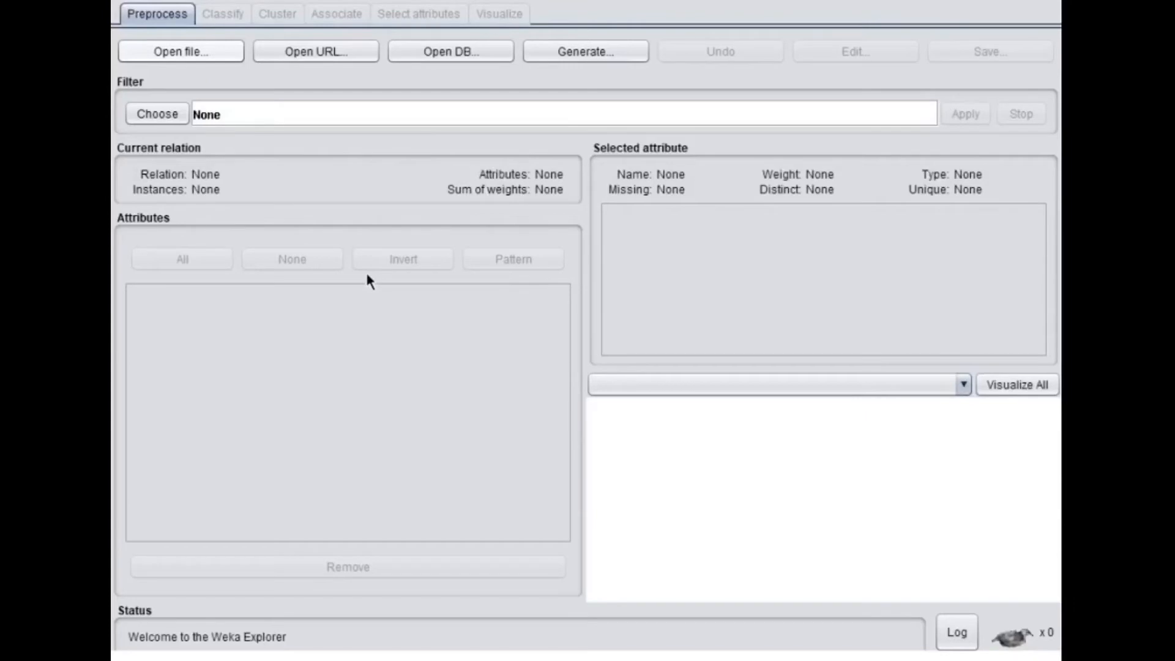
mouse_move(459, 354)
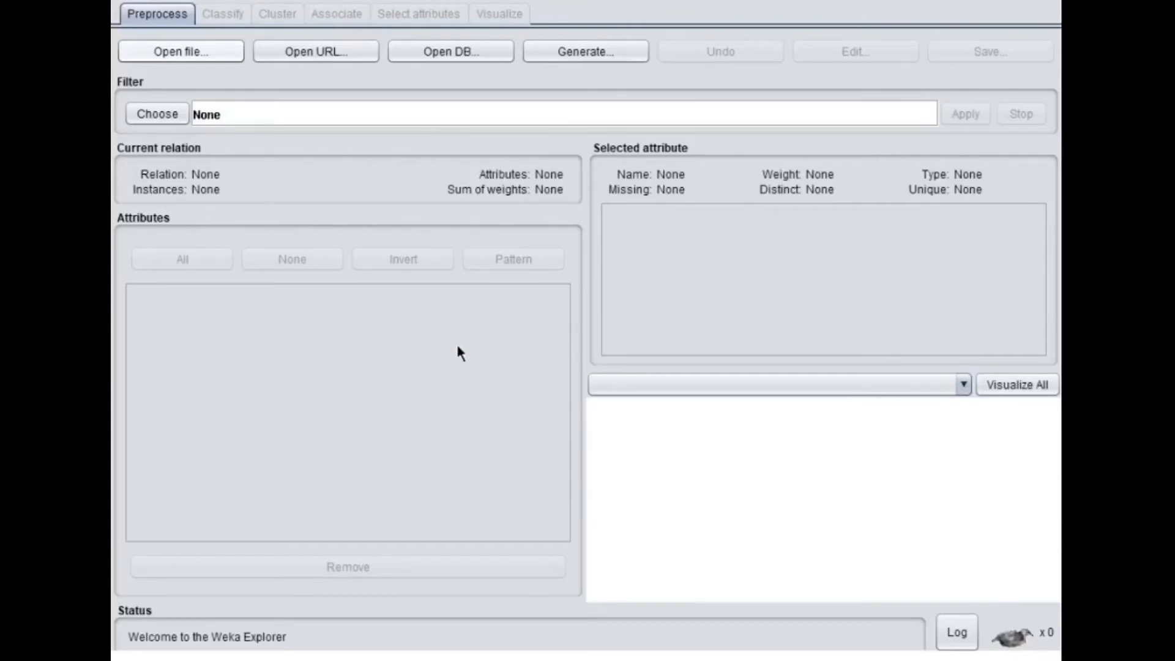
mouse_move(510, 279)
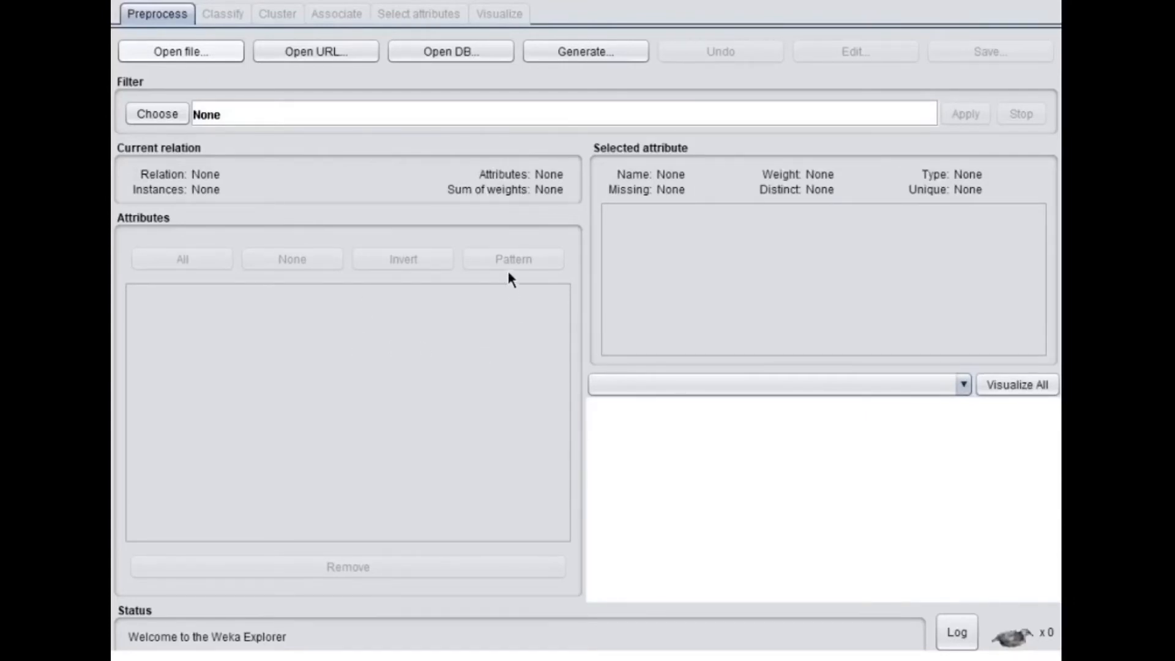
mouse_move(463, 248)
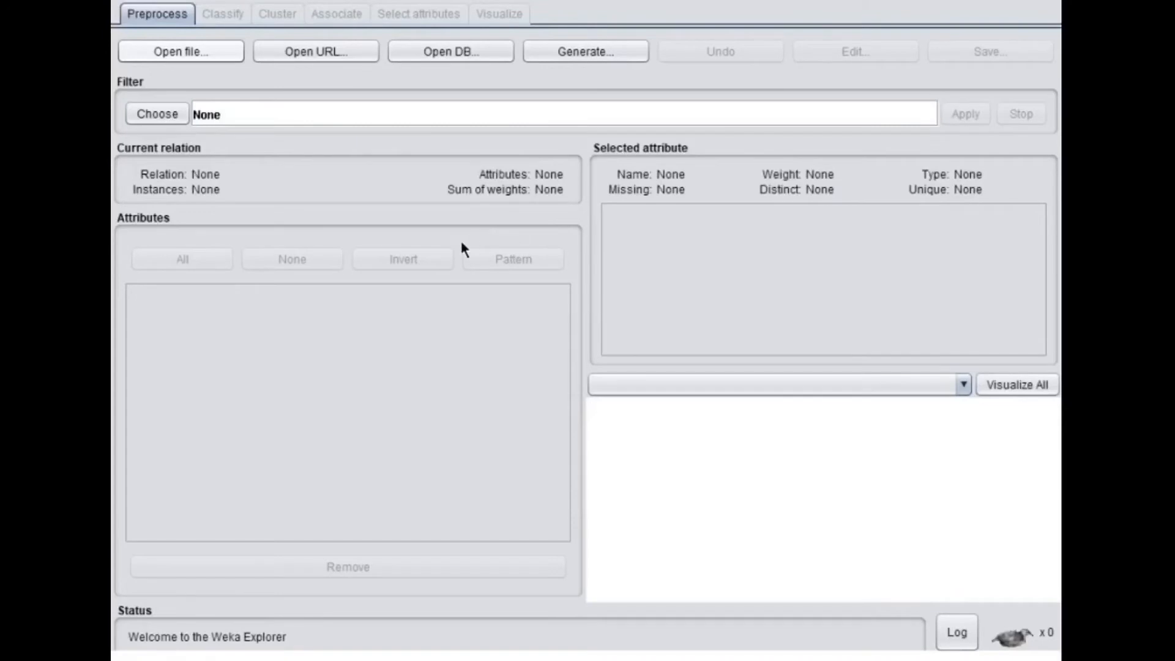
mouse_move(426, 352)
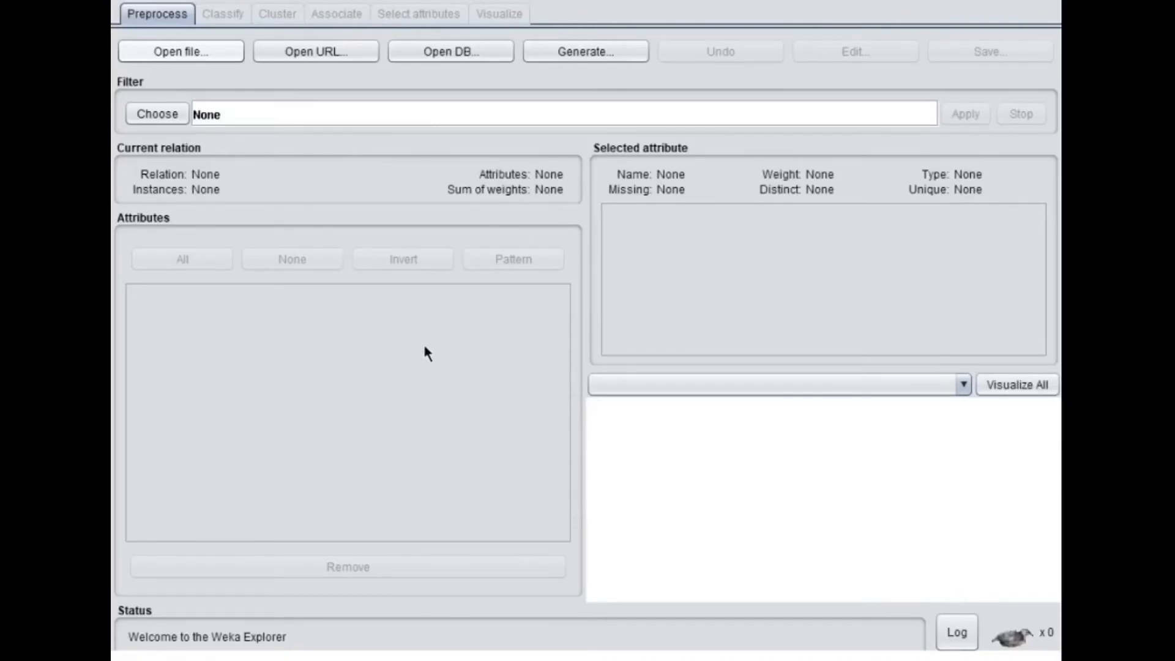
mouse_move(531, 350)
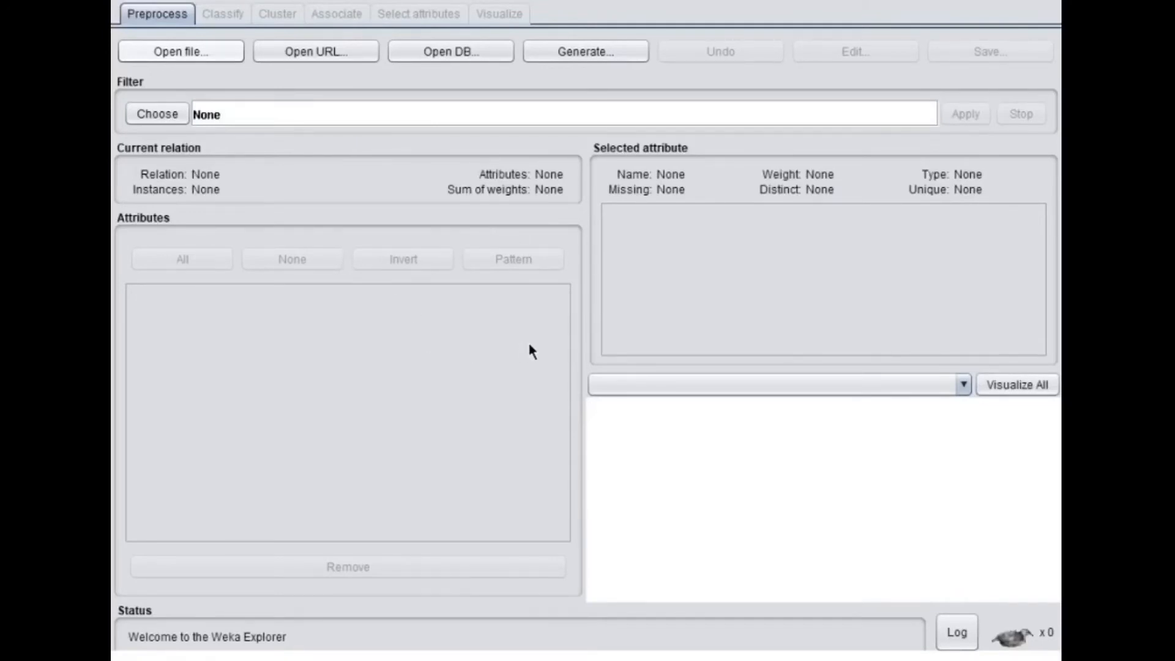
mouse_move(567, 249)
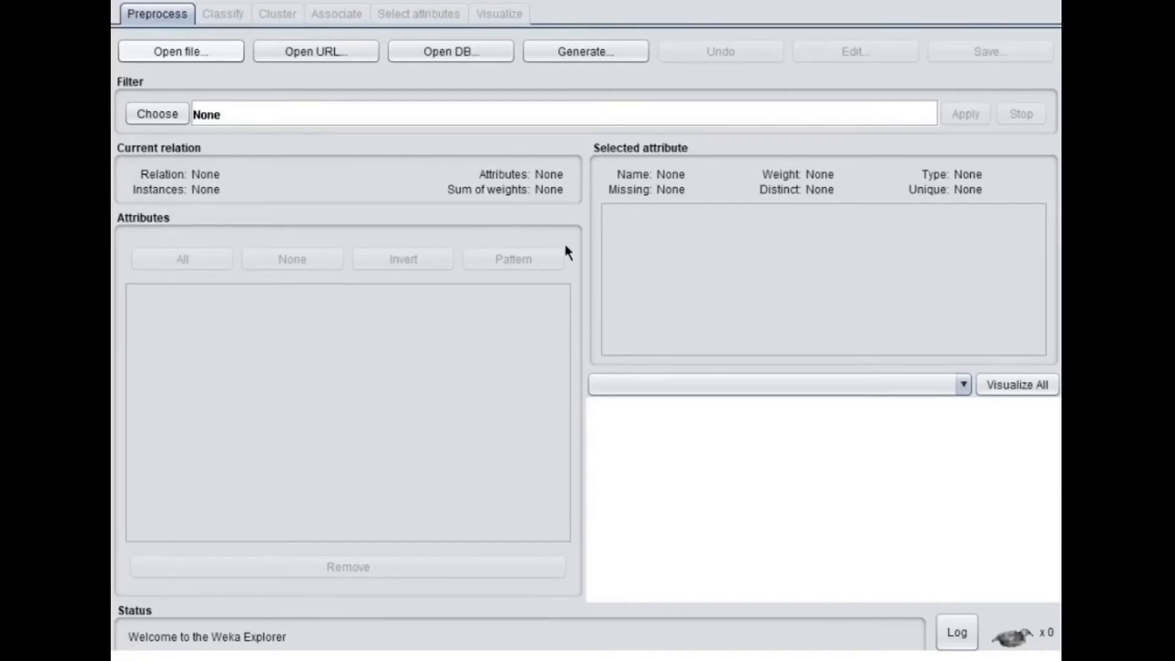
Load supermarket.arff so its 4627 instances and 217 attributes appear in Preprocess
click(181, 51)
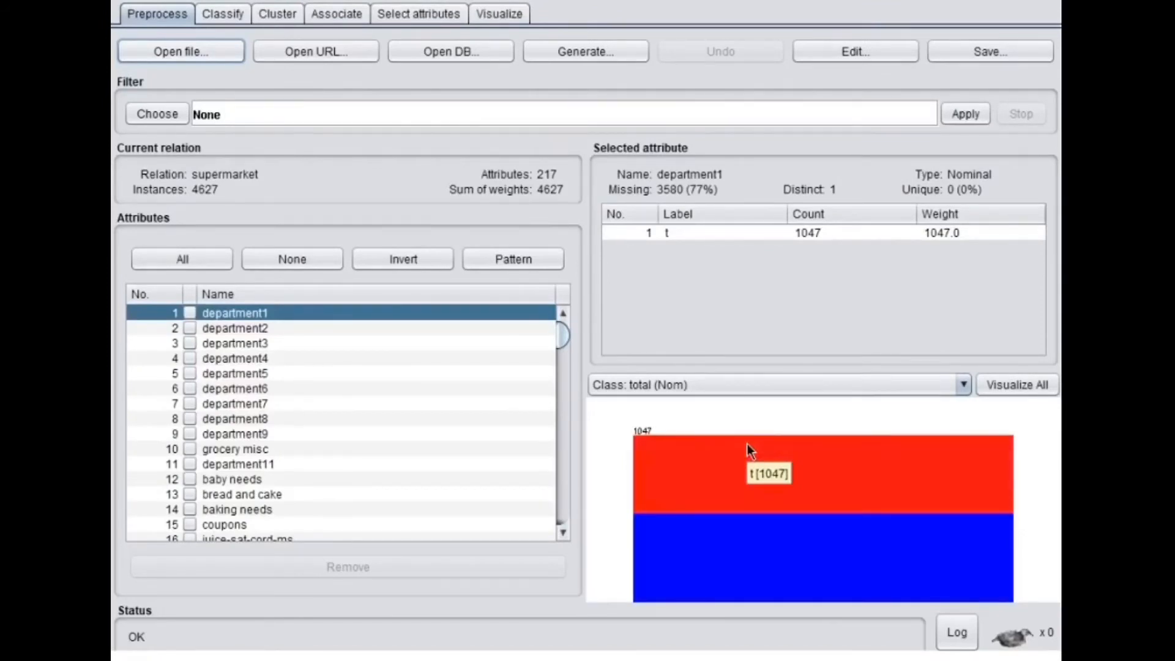
mouse_move(692, 416)
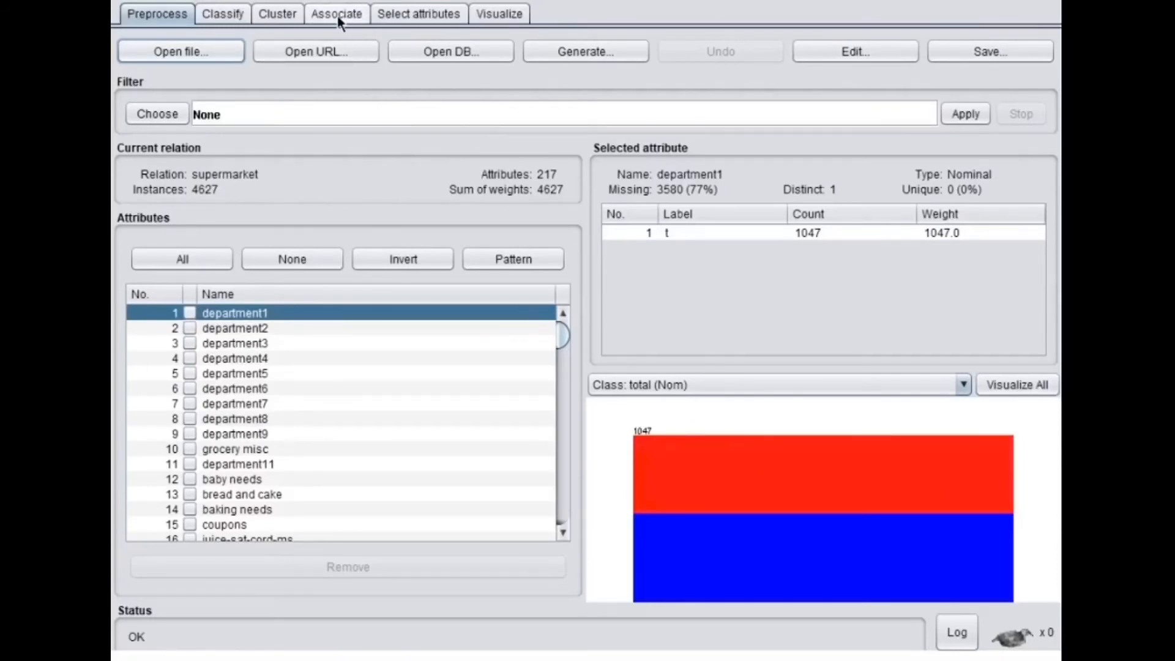
mouse_move(342, 21)
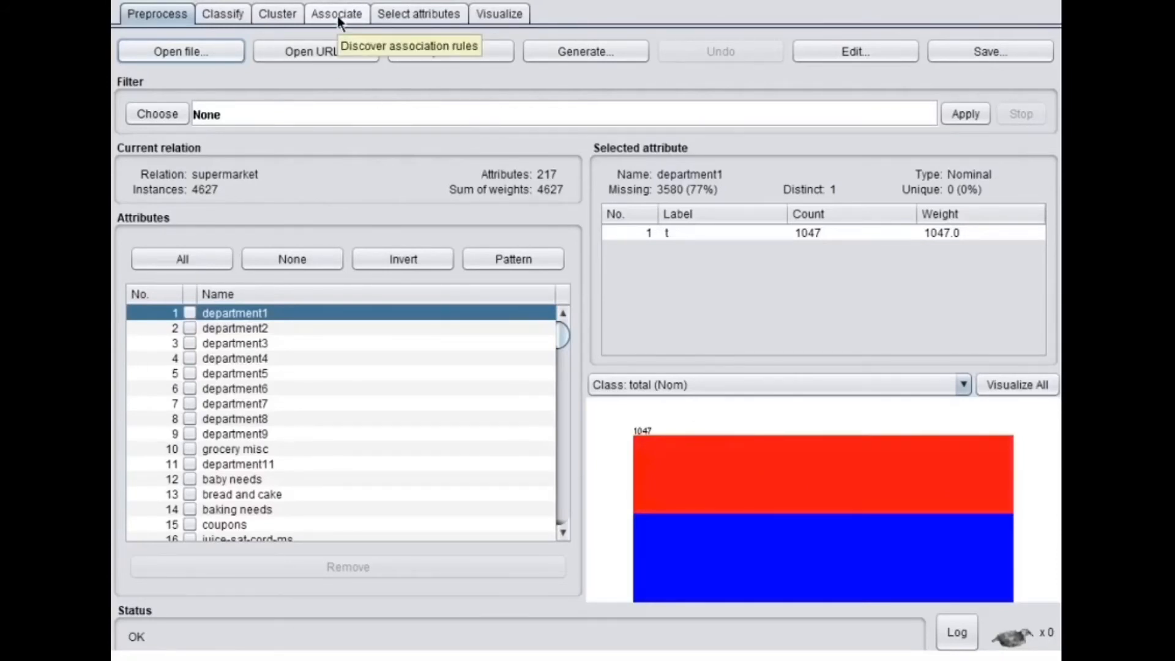
click(336, 14)
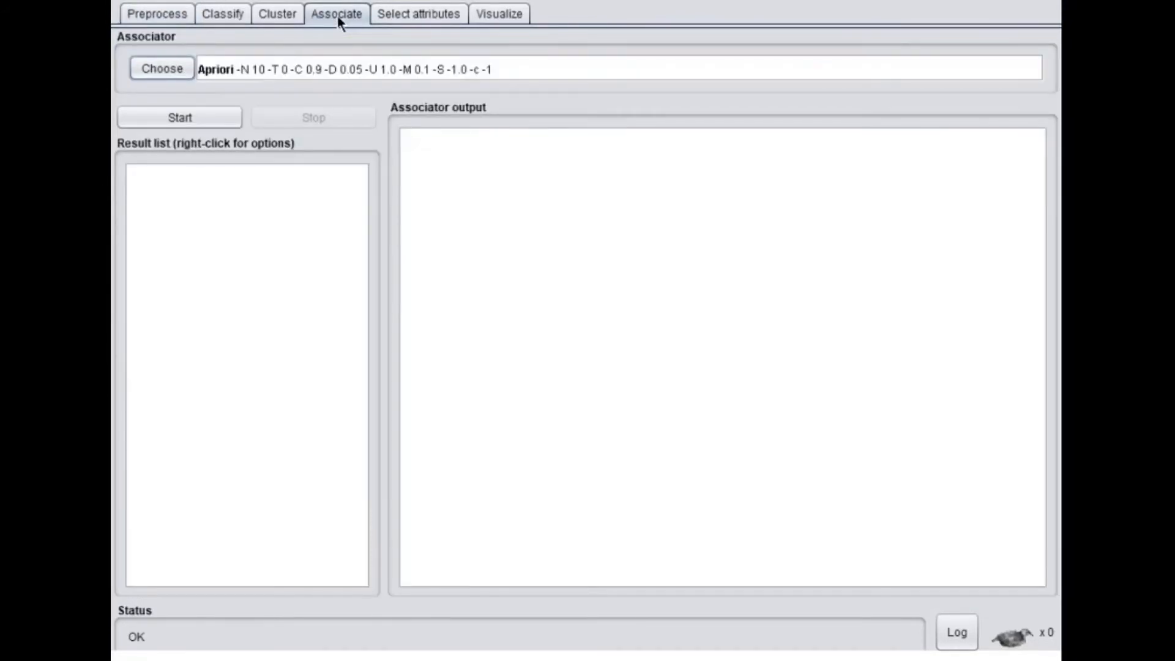
mouse_move(211, 88)
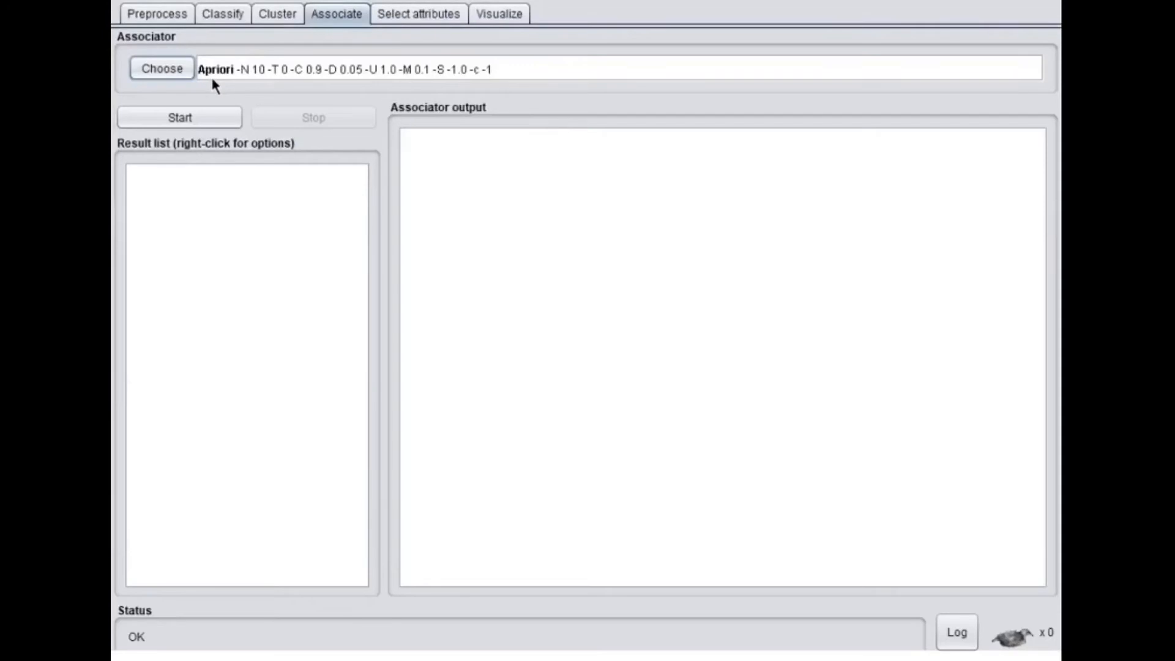
mouse_move(215, 87)
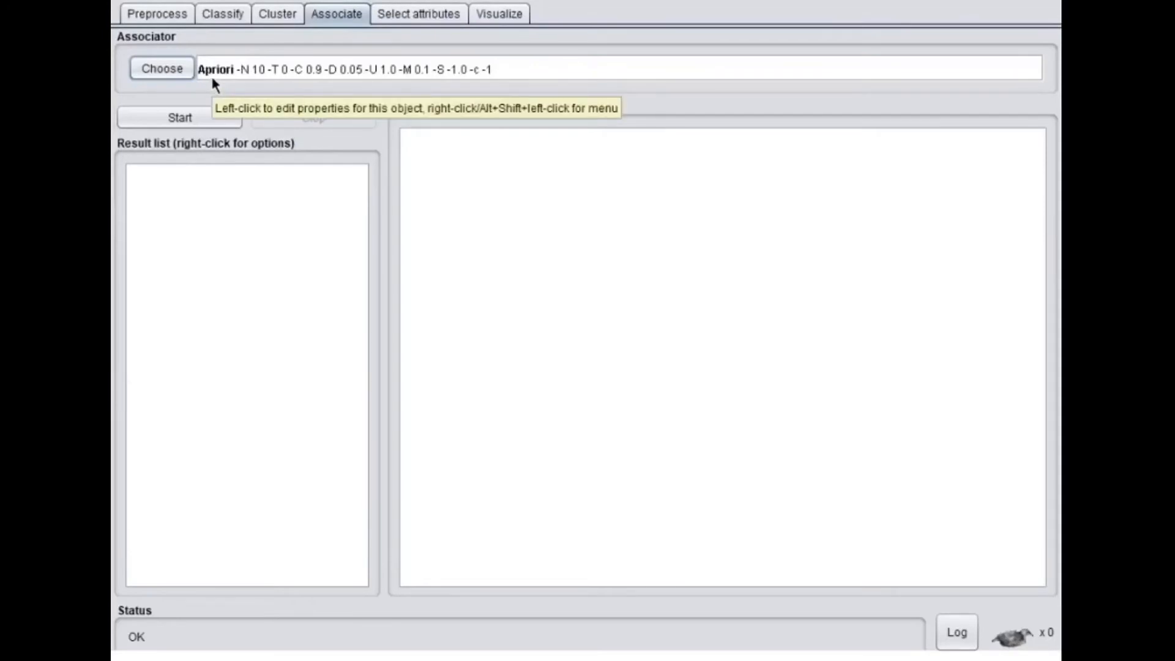
mouse_move(555, 74)
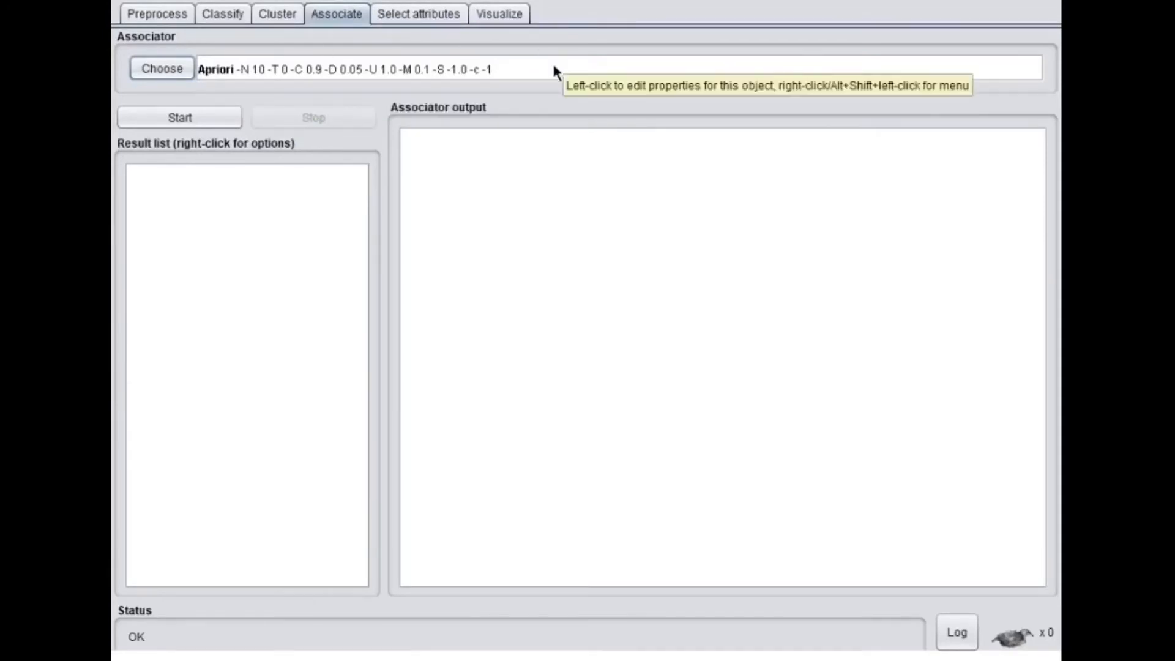
mouse_move(558, 72)
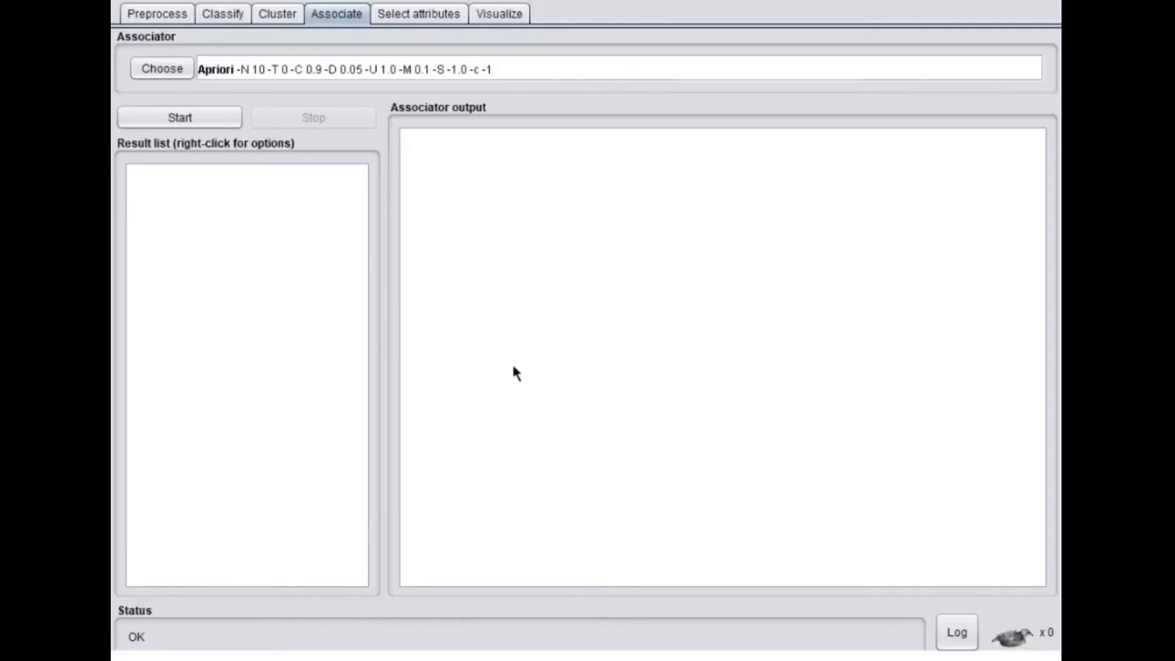
mouse_move(556, 360)
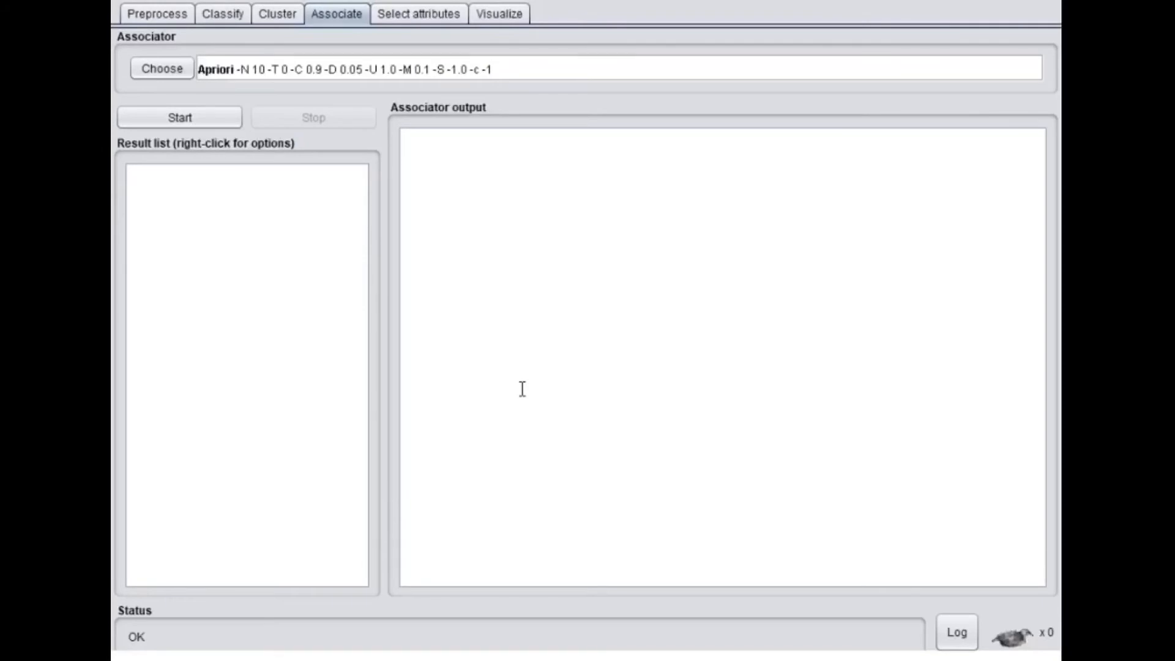
mouse_move(524, 416)
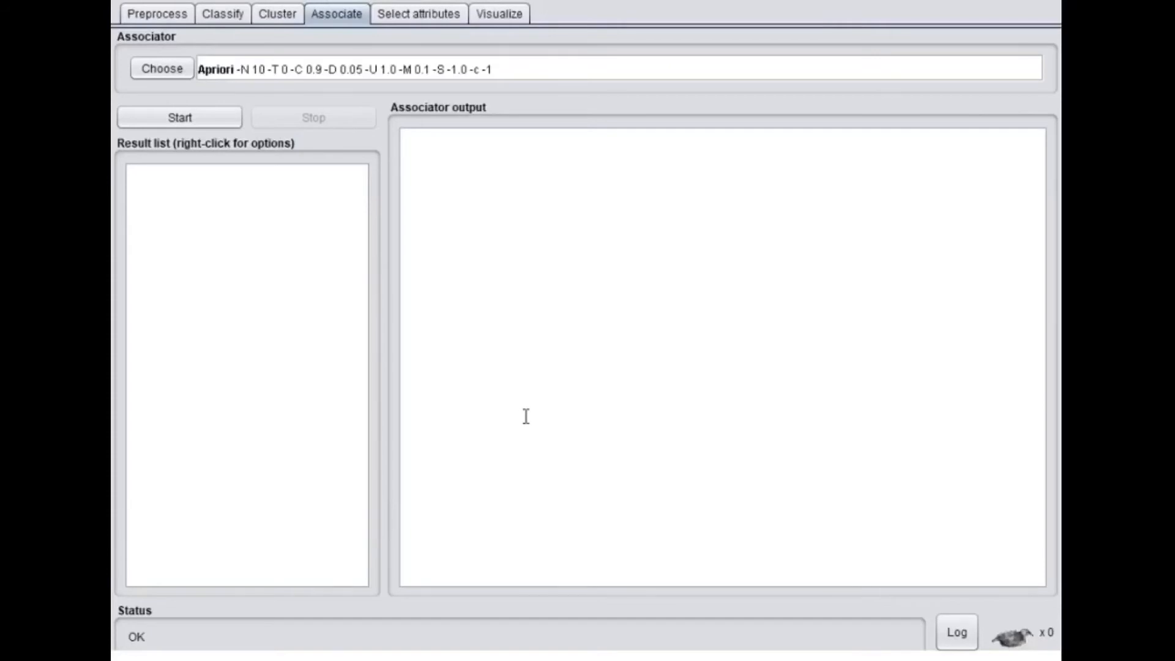
mouse_move(819, 333)
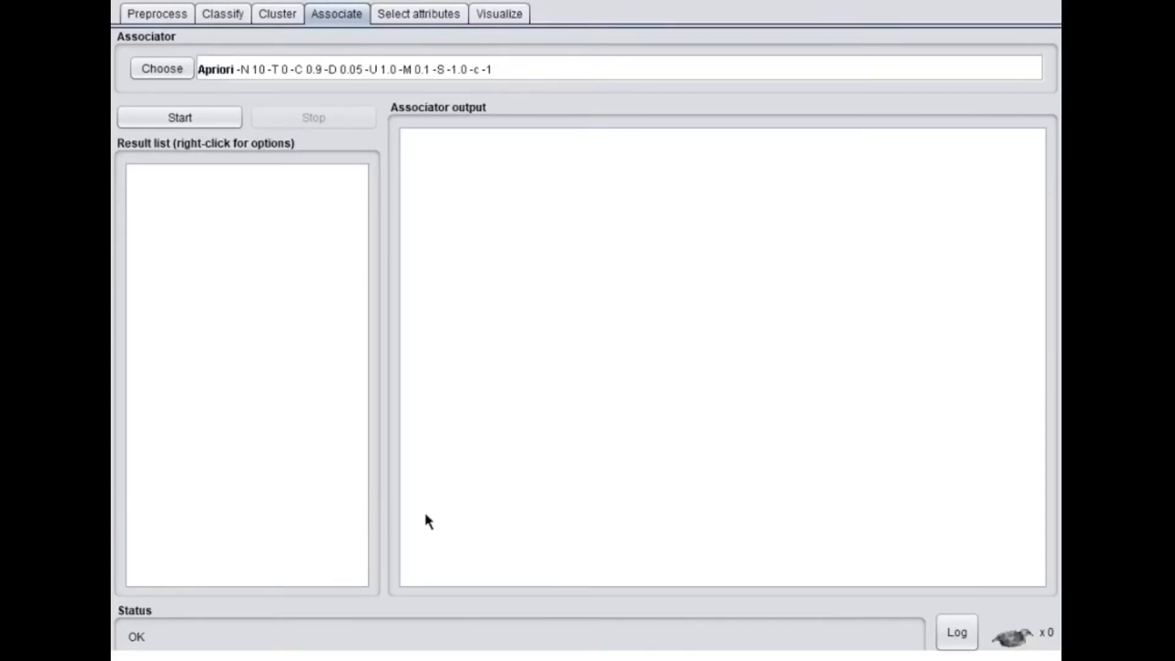
mouse_move(490, 552)
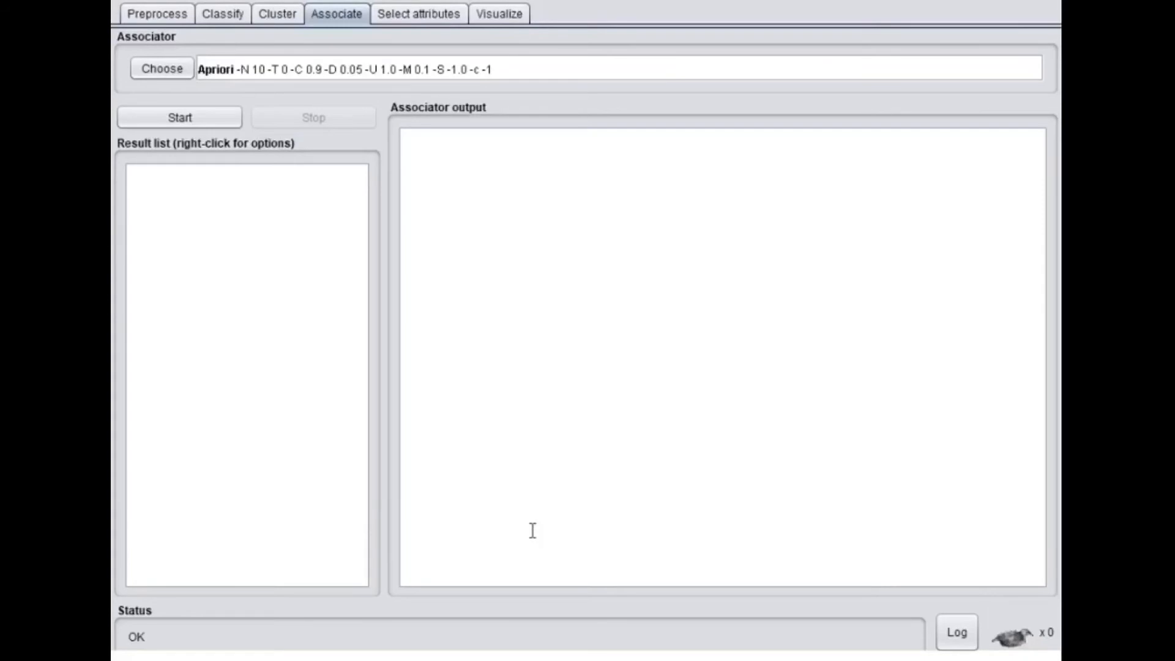
mouse_move(802, 18)
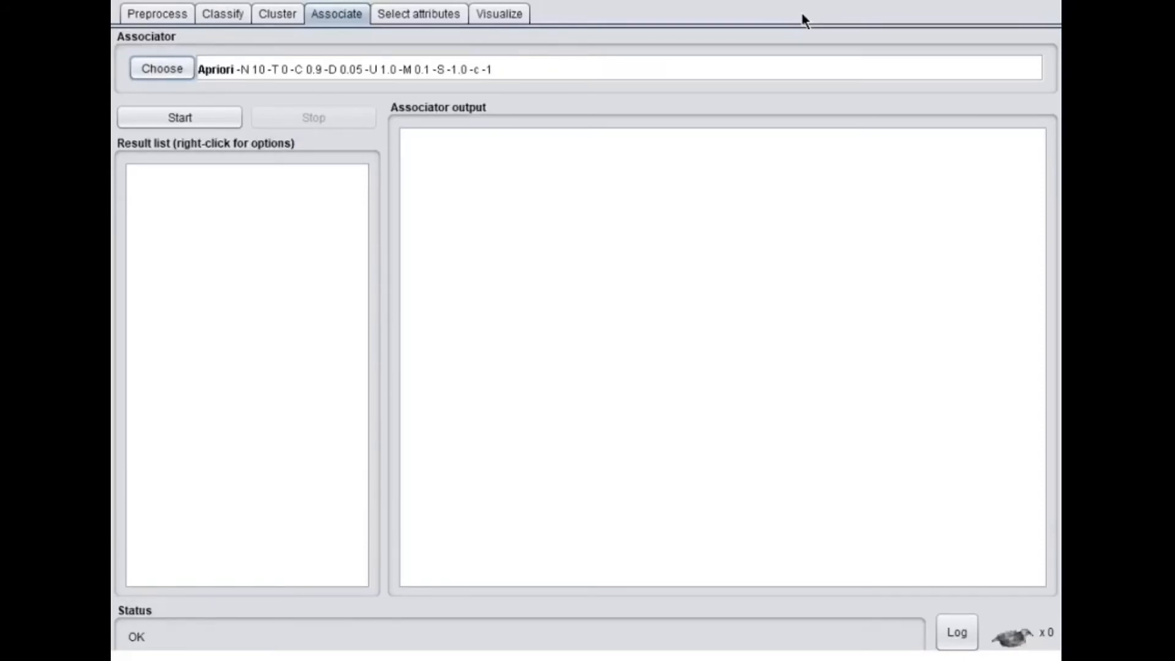
mouse_move(426, 55)
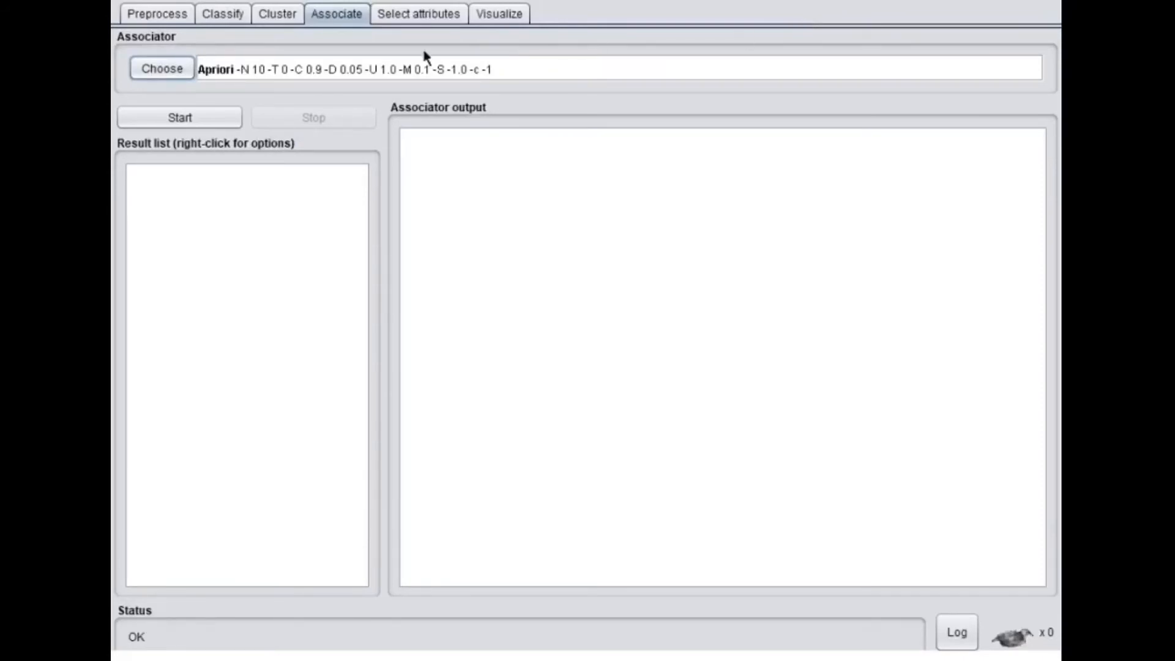
Run Apriori on the supermarket data and view minimum support, itemset sizes and first rules
click(179, 117)
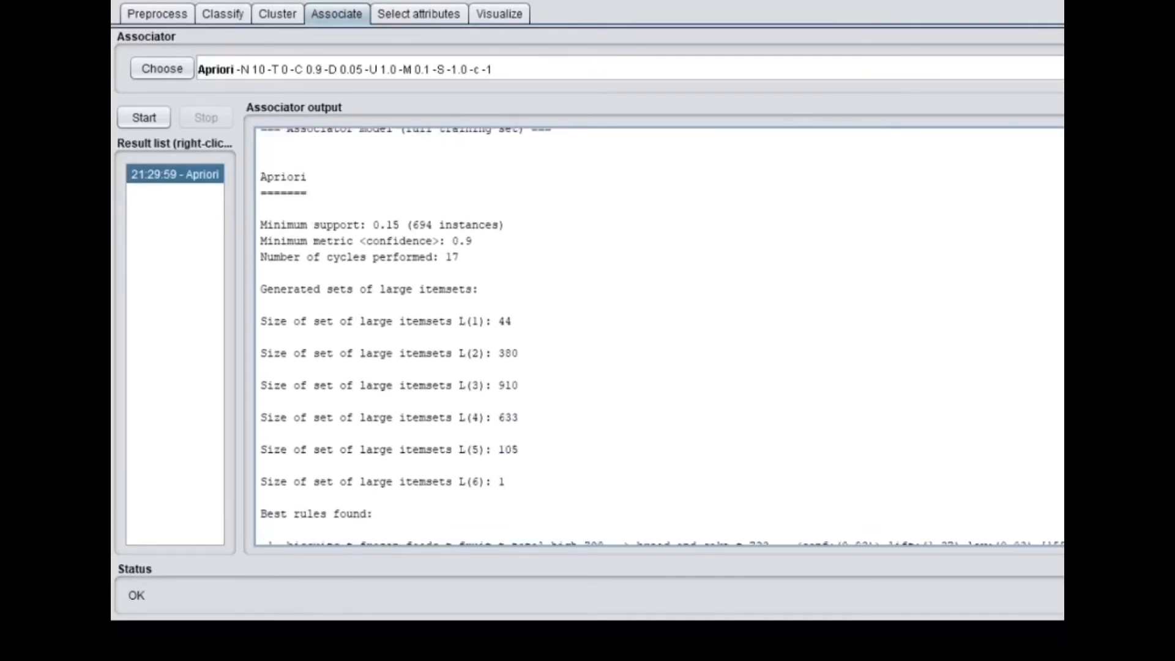
scroll(down, 3)
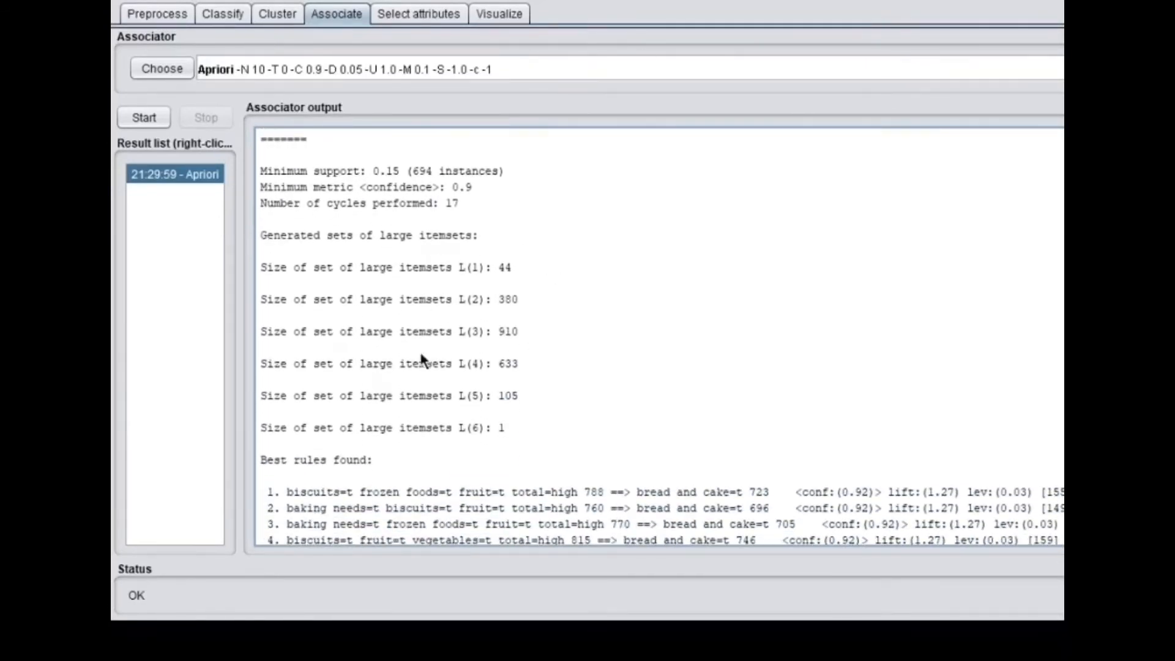
mouse_move(526, 330)
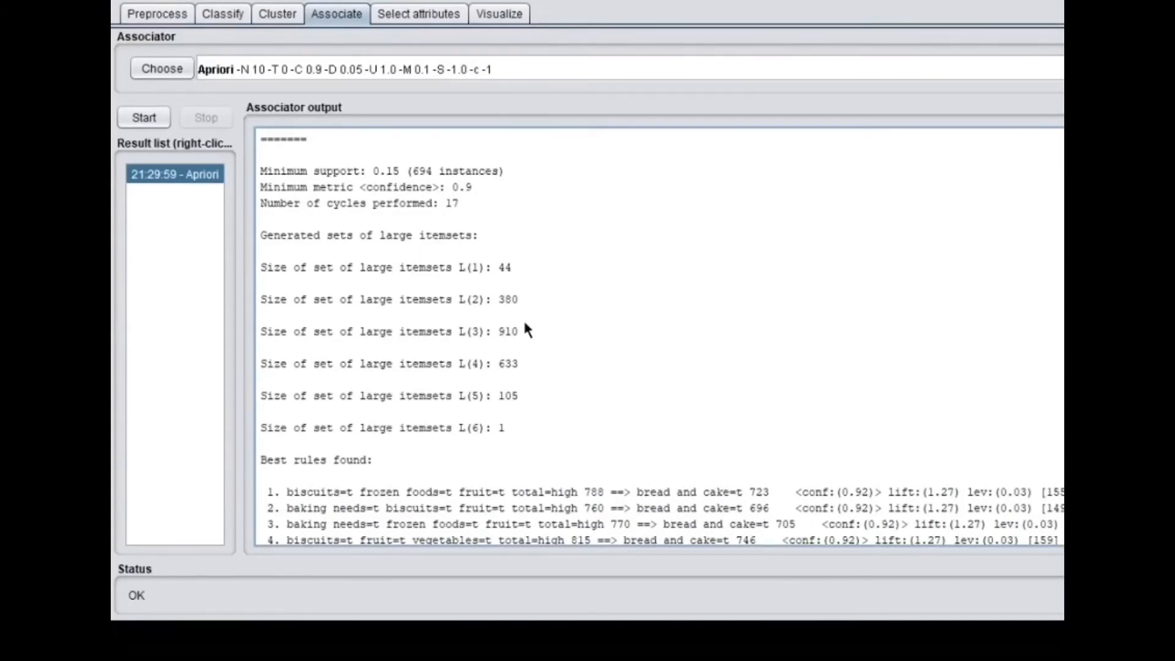
mouse_move(460, 213)
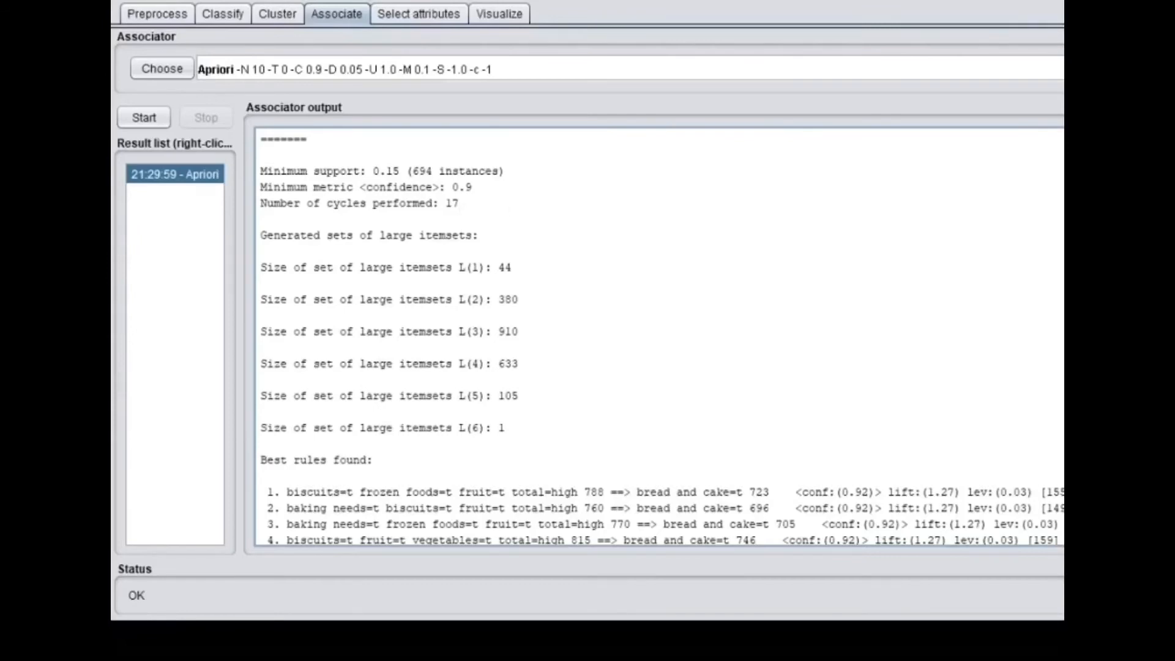
Scroll the Associator output to show all ten best rules predicting bread and cake=t
scroll(down, 3)
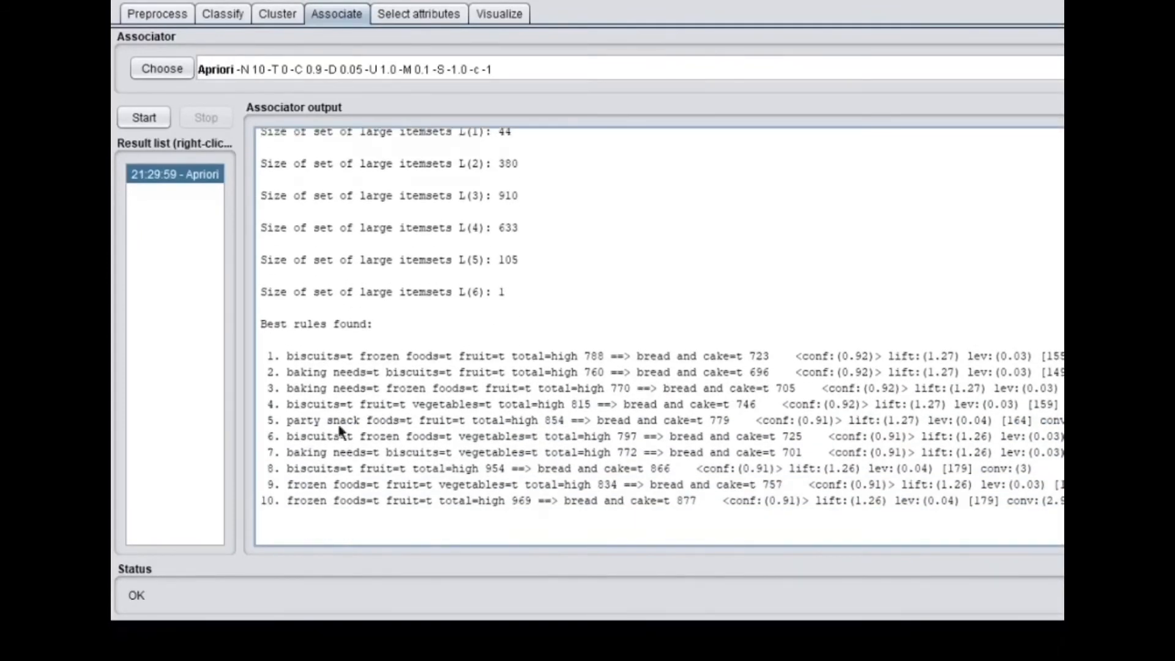
mouse_move(390, 469)
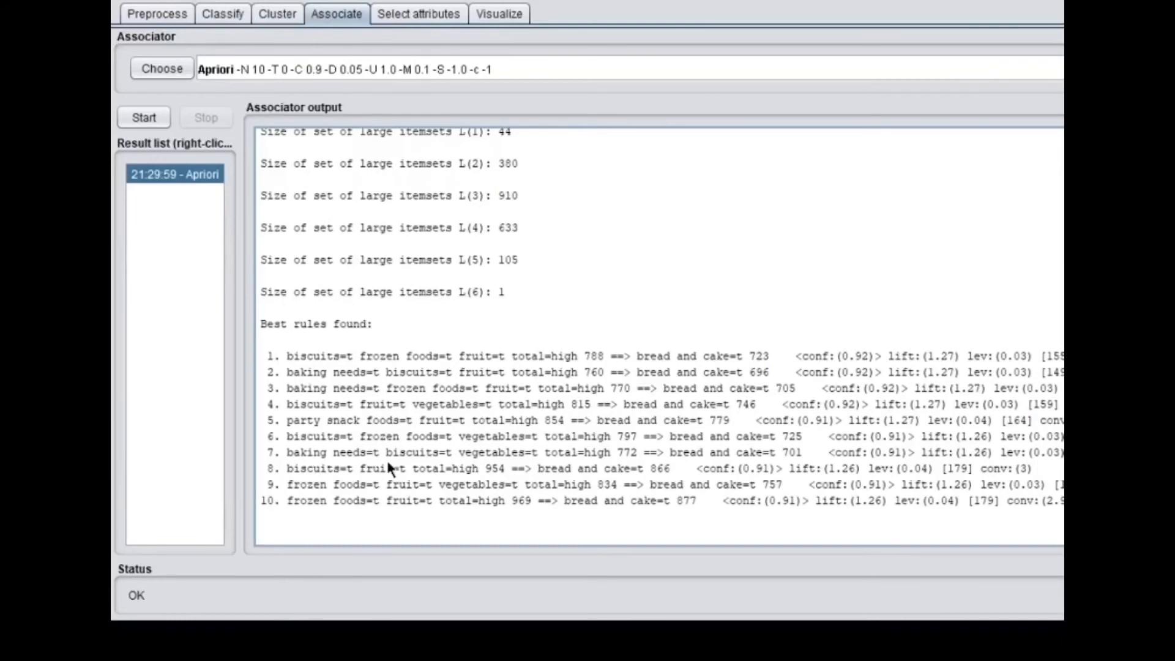
mouse_move(338, 362)
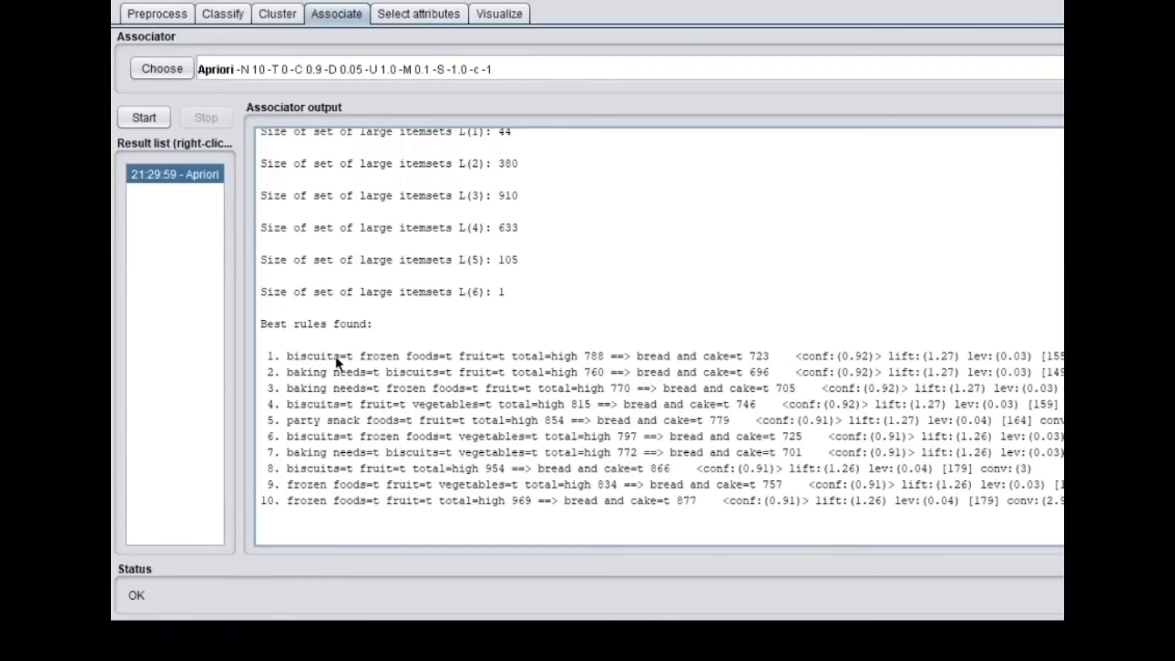
mouse_move(465, 364)
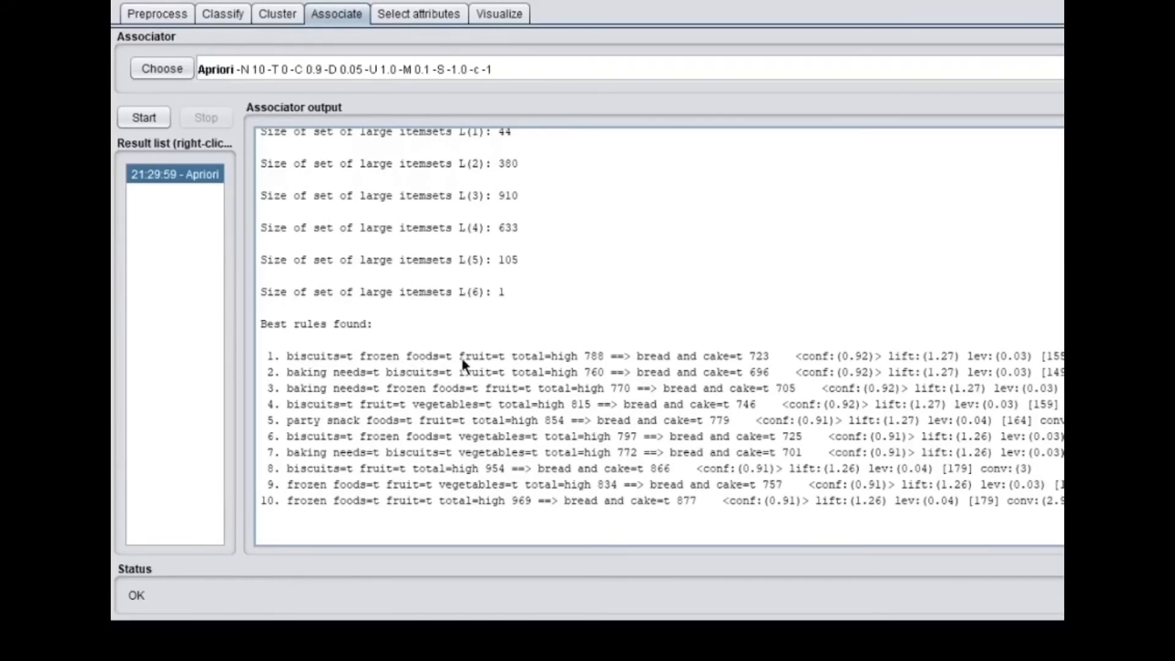
mouse_move(575, 364)
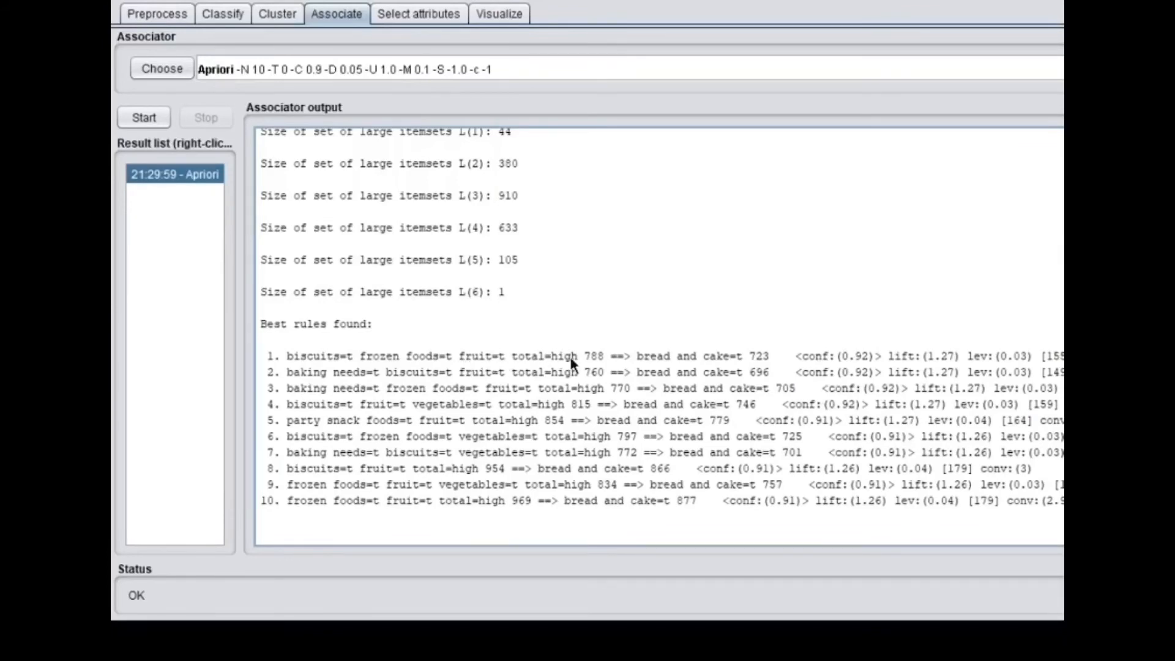
mouse_move(587, 360)
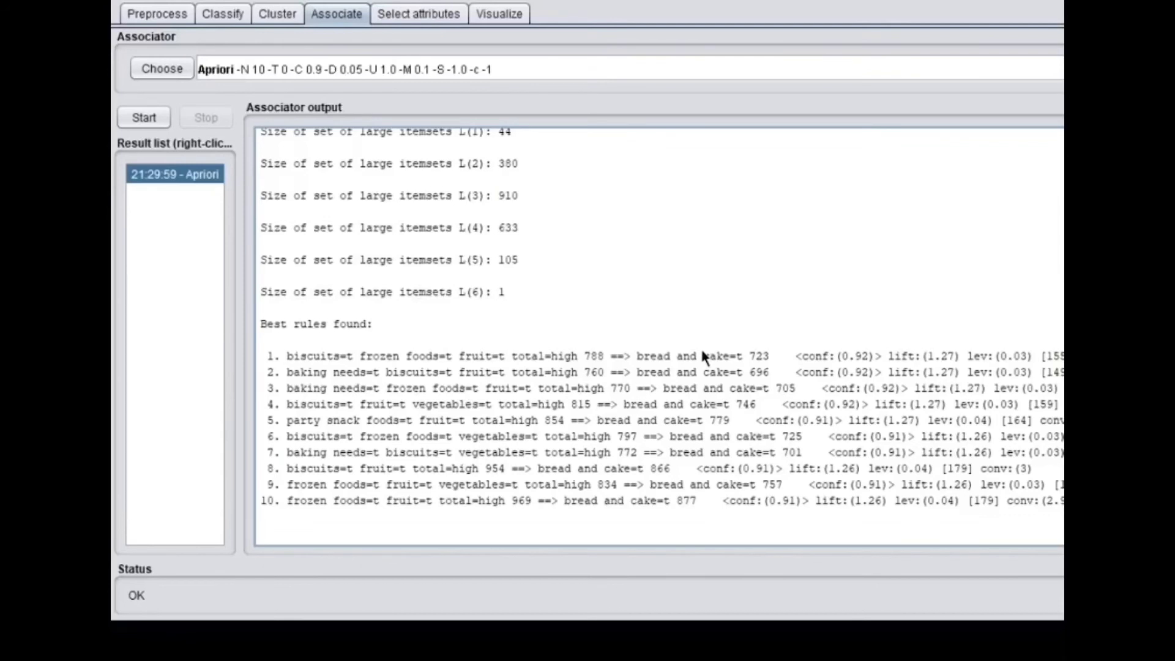
mouse_move(864, 367)
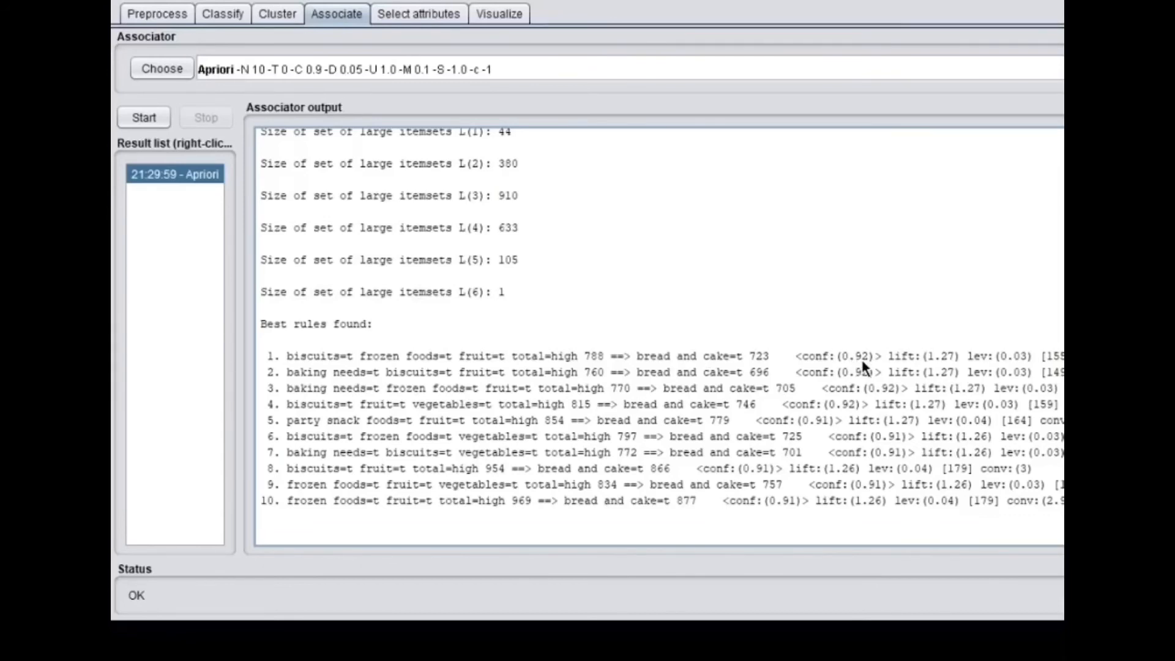
mouse_move(319, 416)
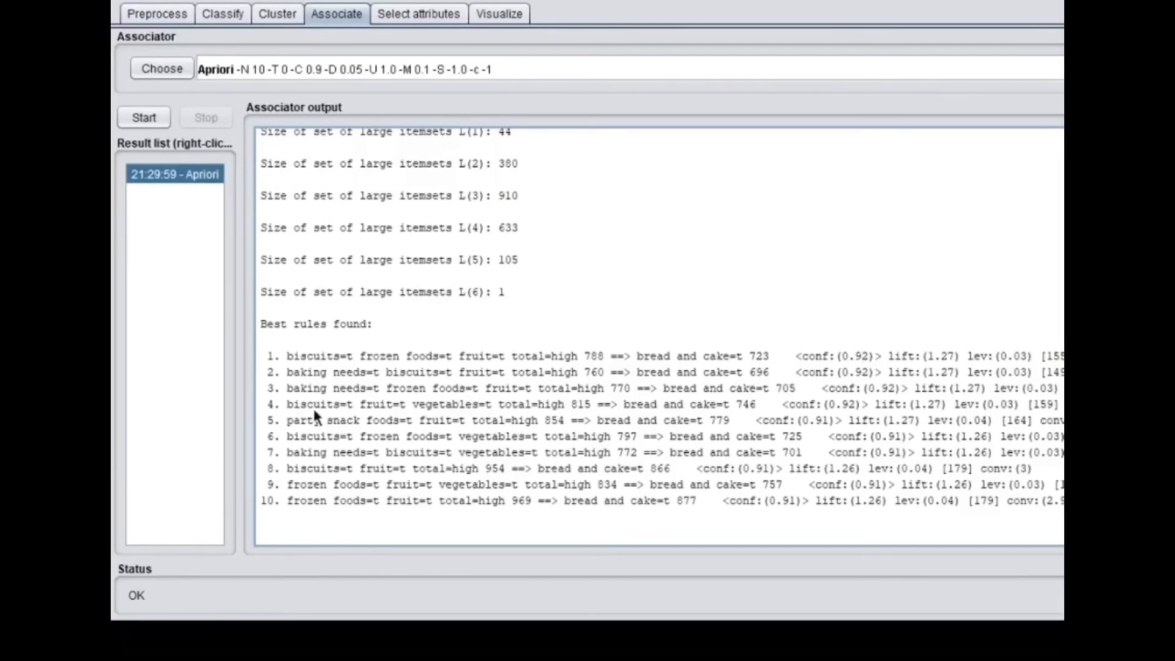
mouse_move(397, 384)
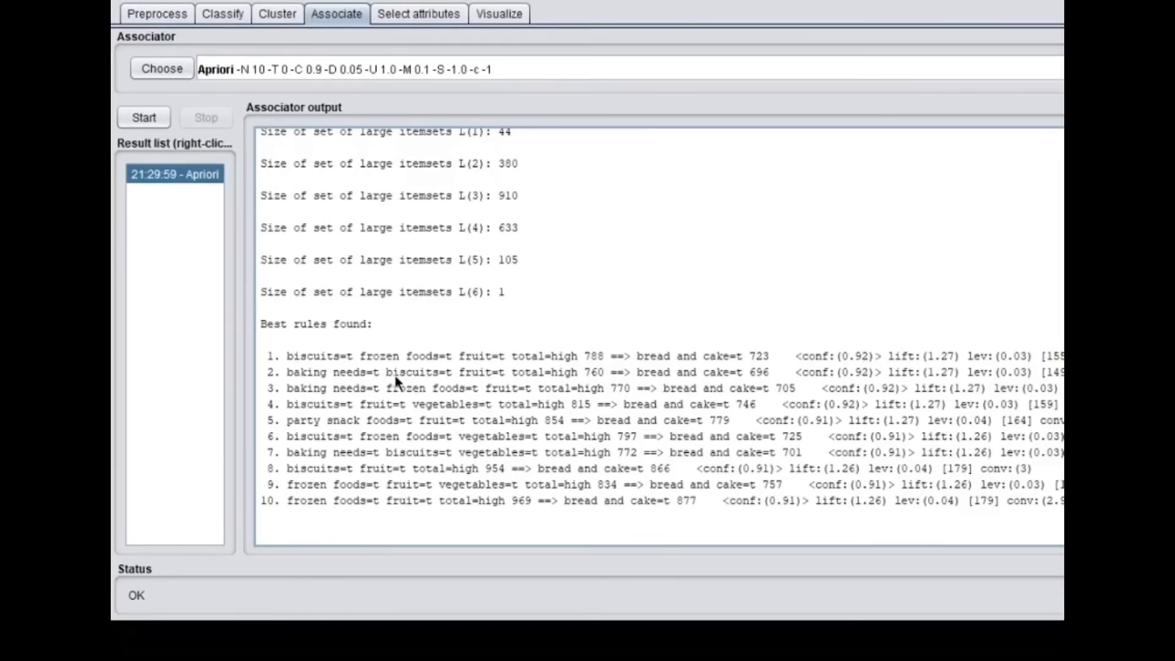
mouse_move(548, 392)
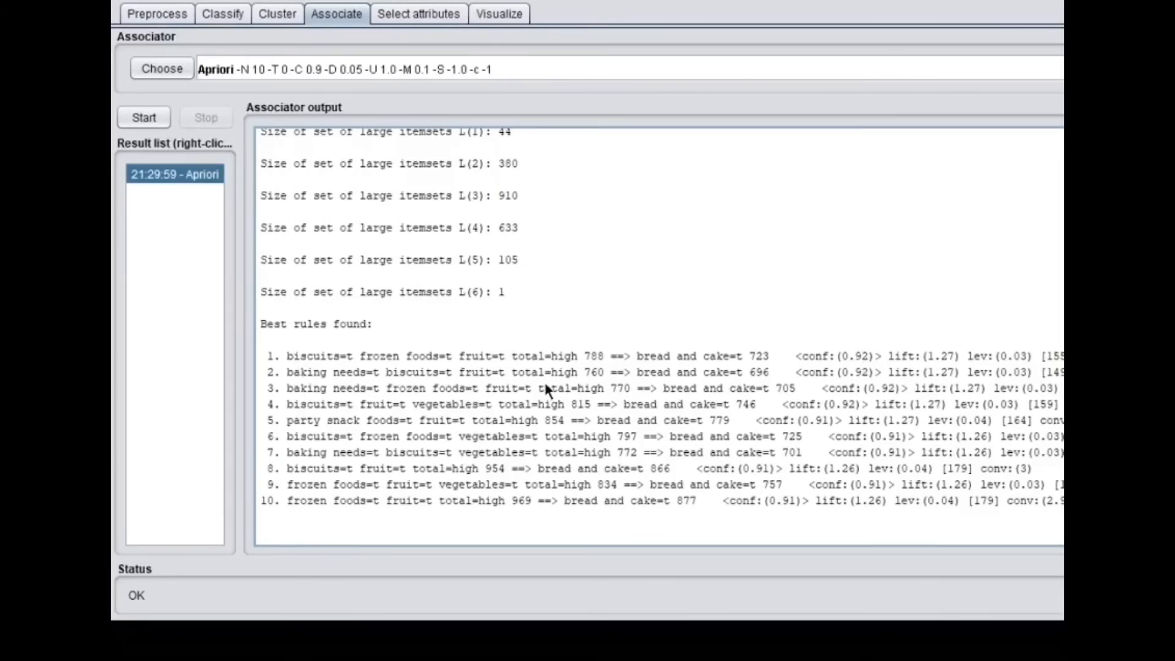
mouse_move(670, 377)
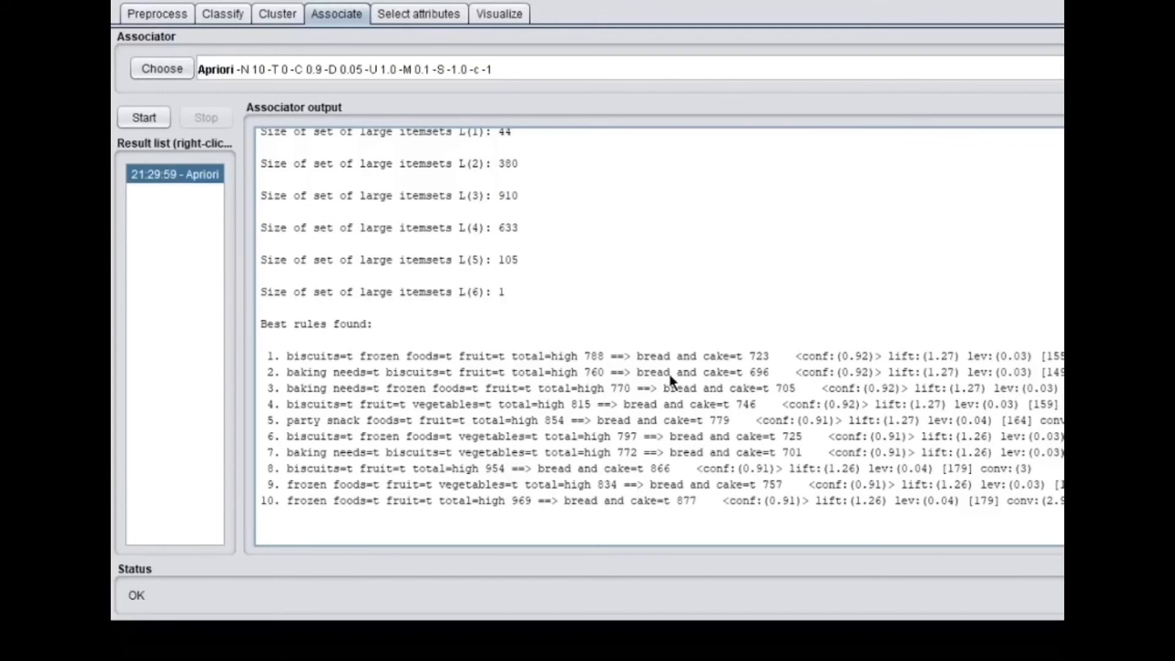
mouse_move(703, 383)
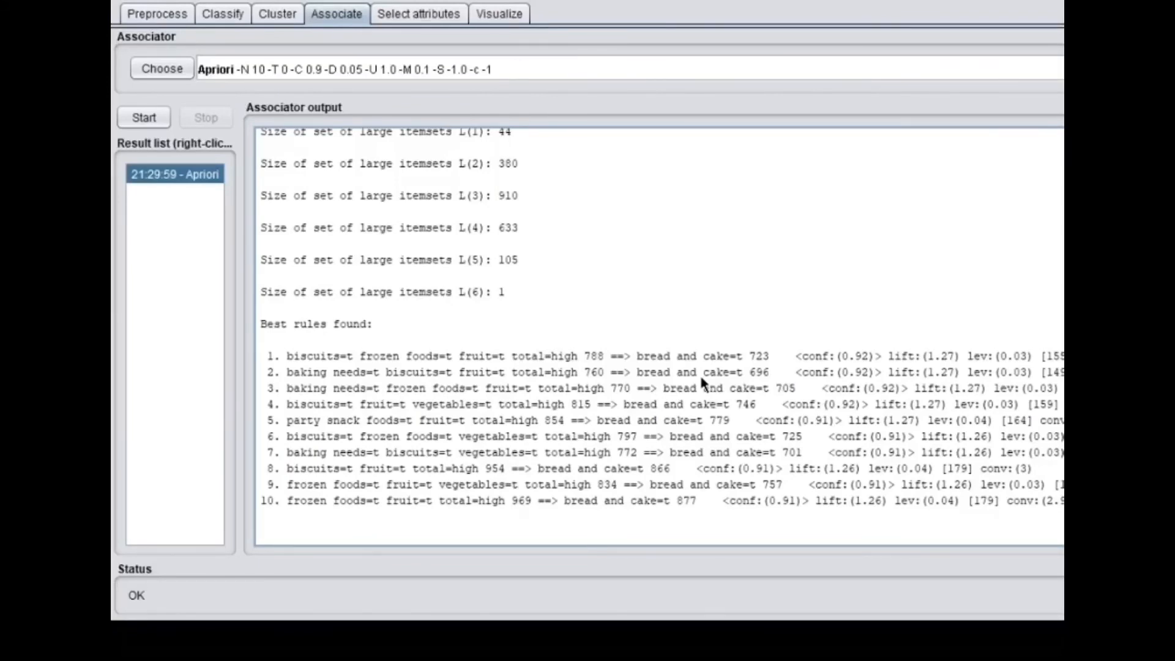
mouse_move(394, 323)
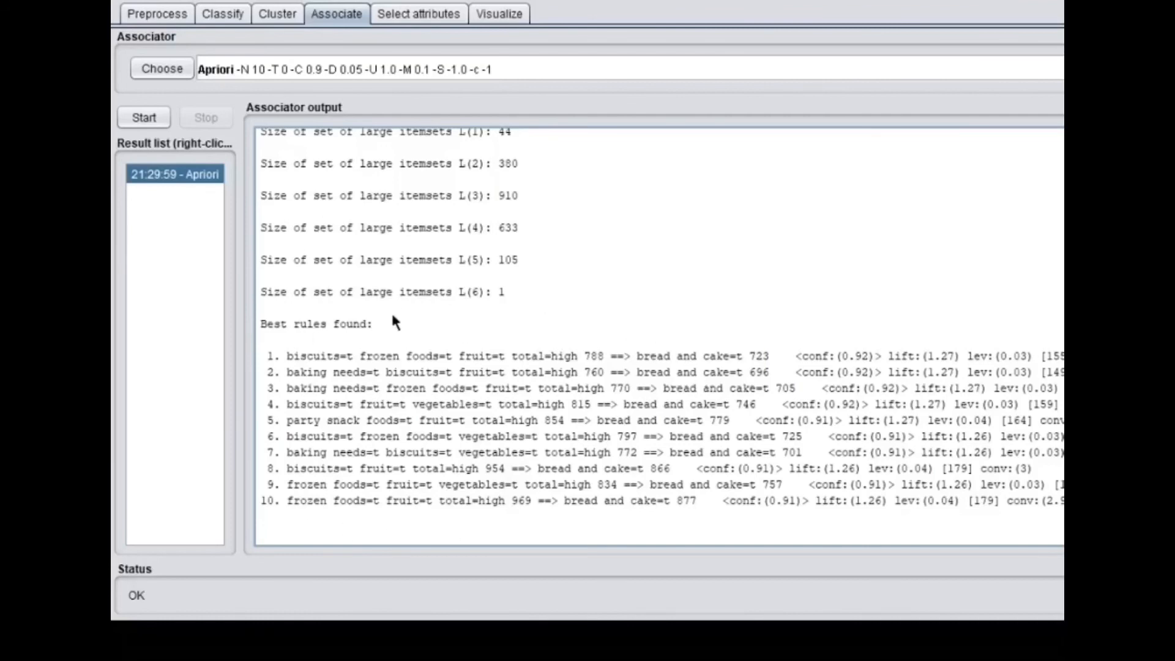
mouse_move(509, 469)
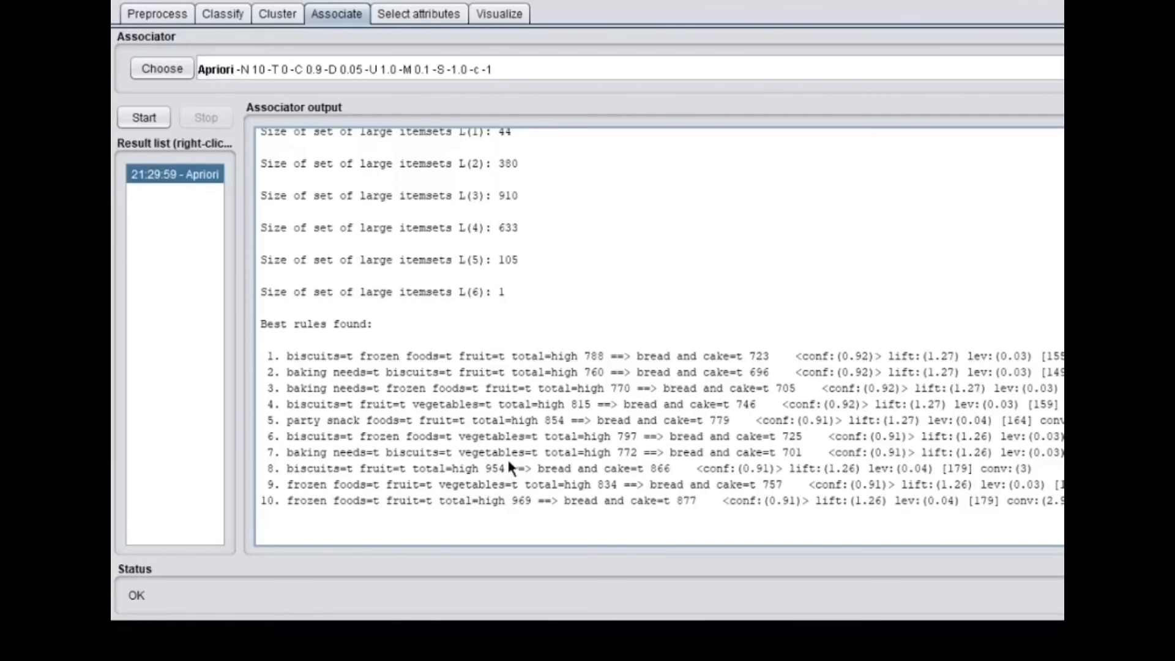